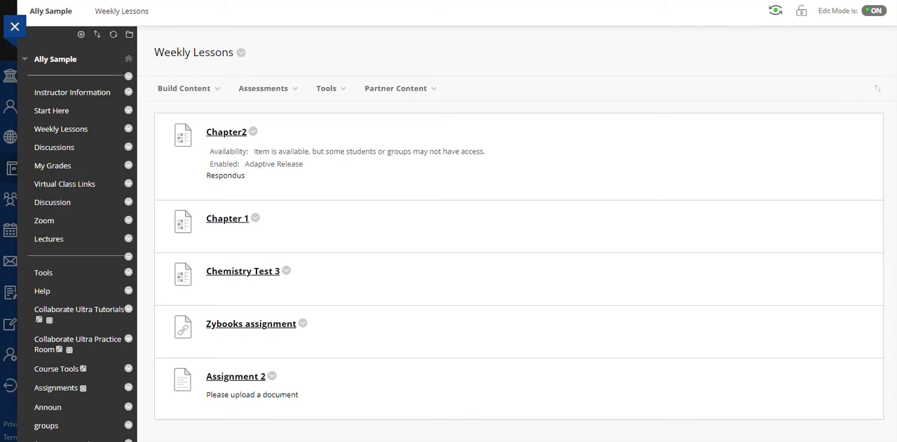
pyautogui.moveTo(69, 243)
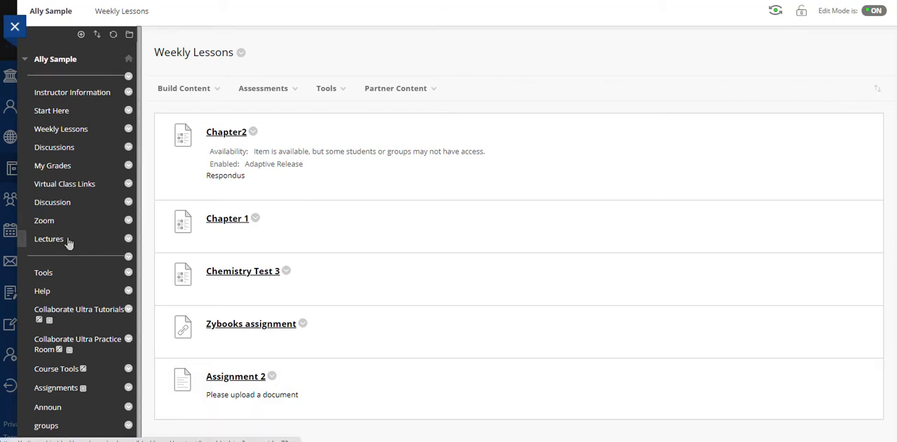
pyautogui.moveTo(49, 123)
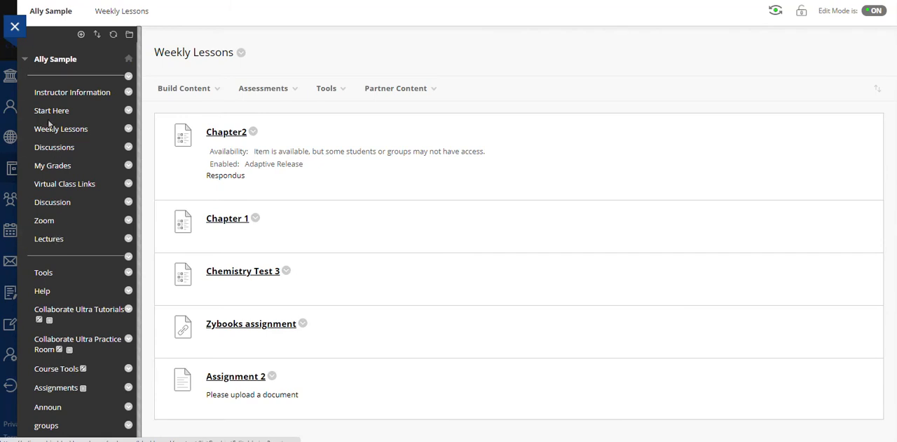
pyautogui.moveTo(52, 110)
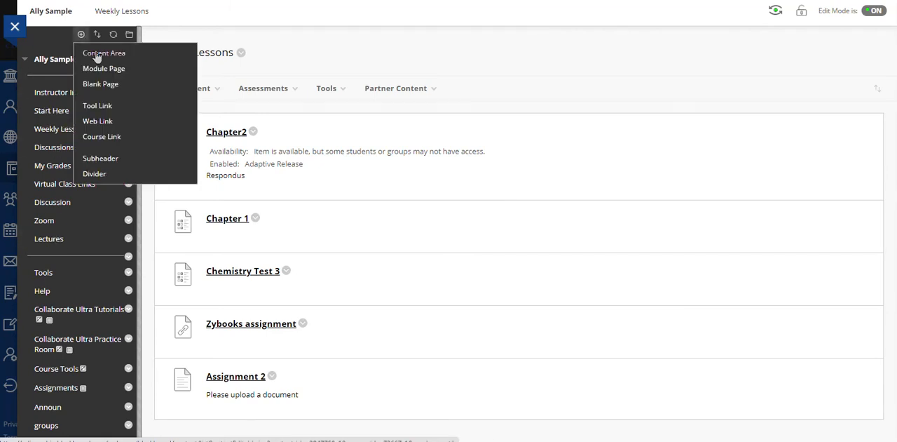
# Add a new course content area named 'Turnitin' and open it
pyautogui.click(104, 53)
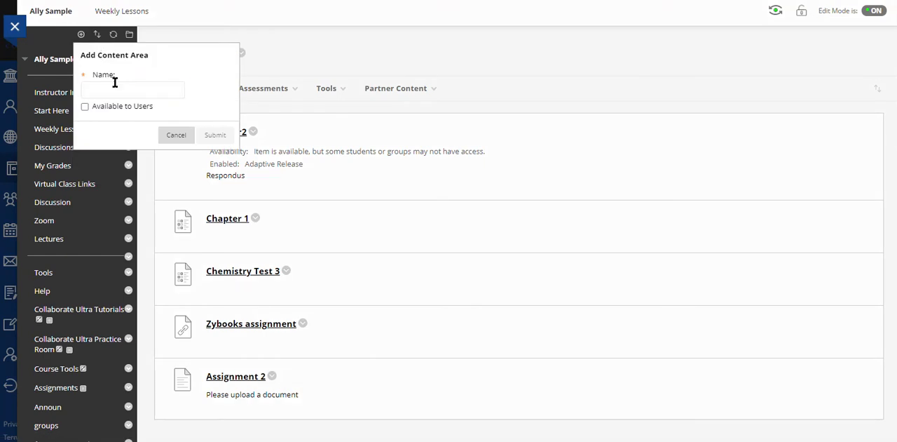
pyautogui.write('Turn')
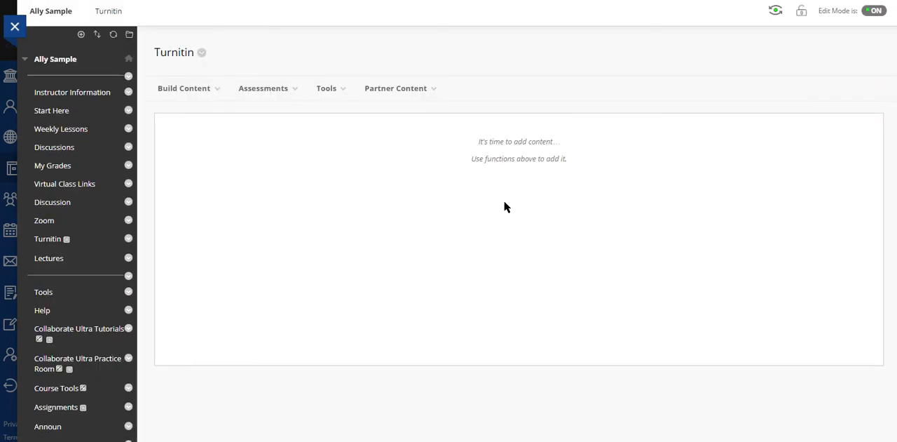
pyautogui.moveTo(438, 258)
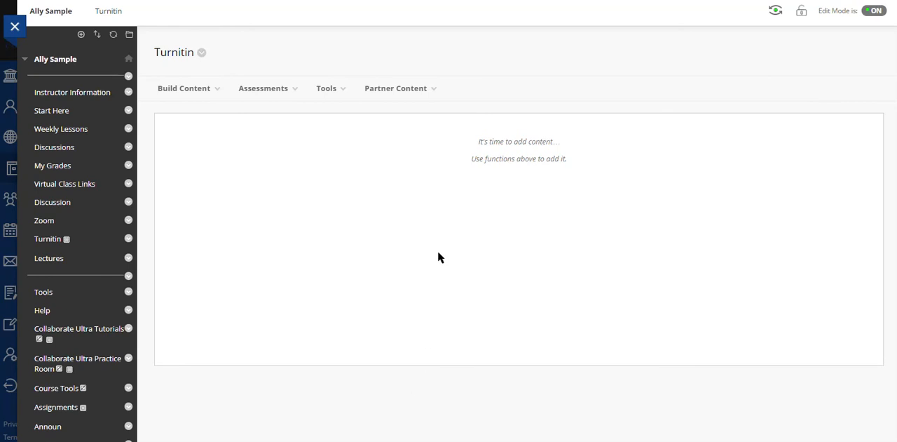
# Add a Turnitin Assignment from the Assessments menu
pyautogui.click(263, 88)
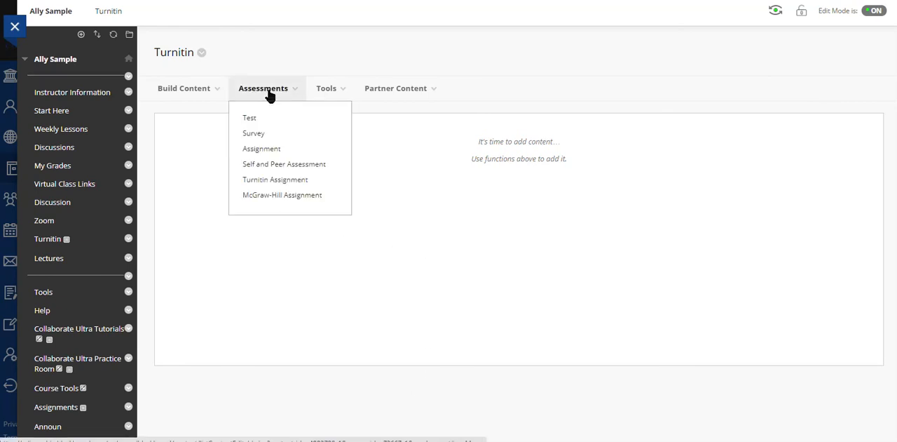
pyautogui.moveTo(275, 179)
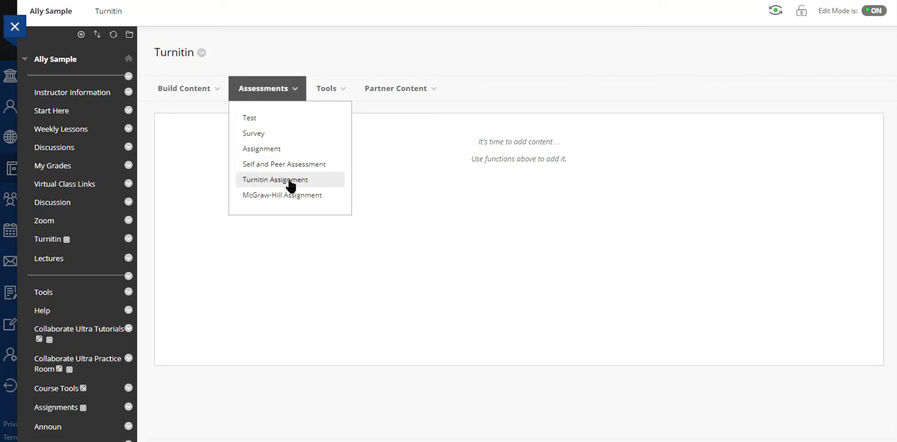
pyautogui.click(274, 180)
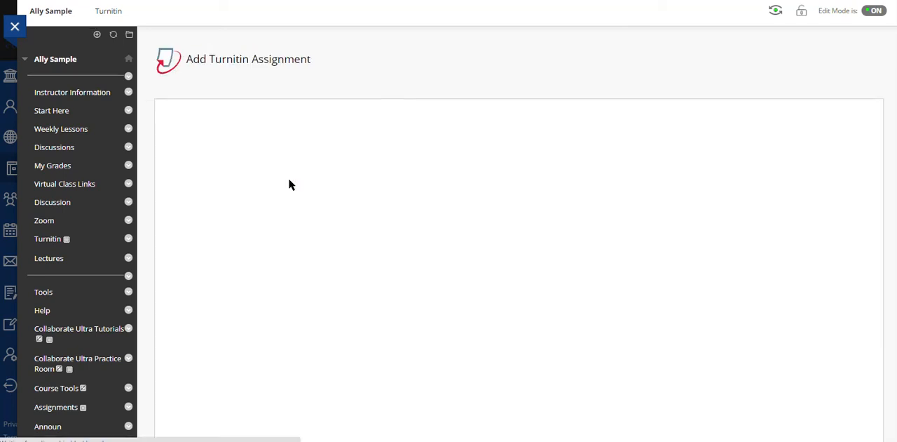
pyautogui.moveTo(590, 247)
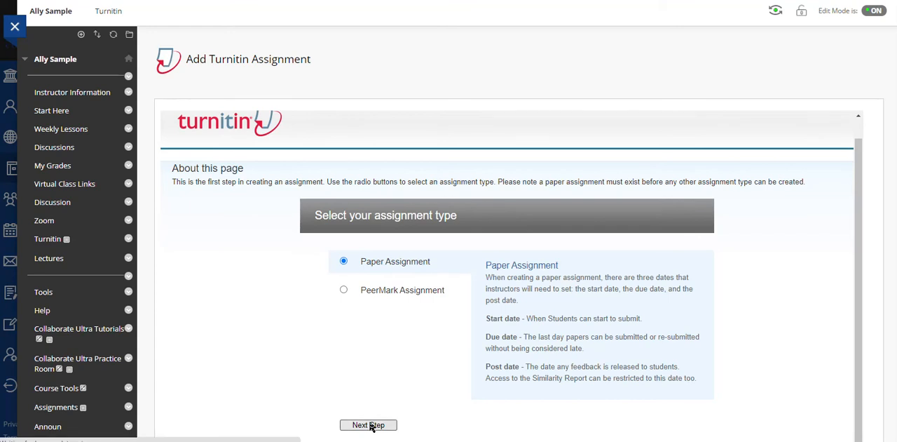
pyautogui.moveTo(764, 286)
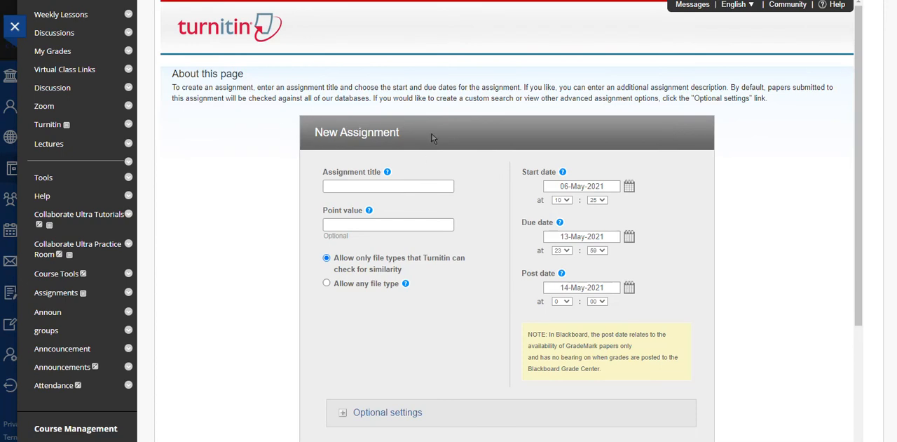
# Title the assignment 'Research Paper' with 10 points and dismiss the feedback survey
pyautogui.click(388, 186)
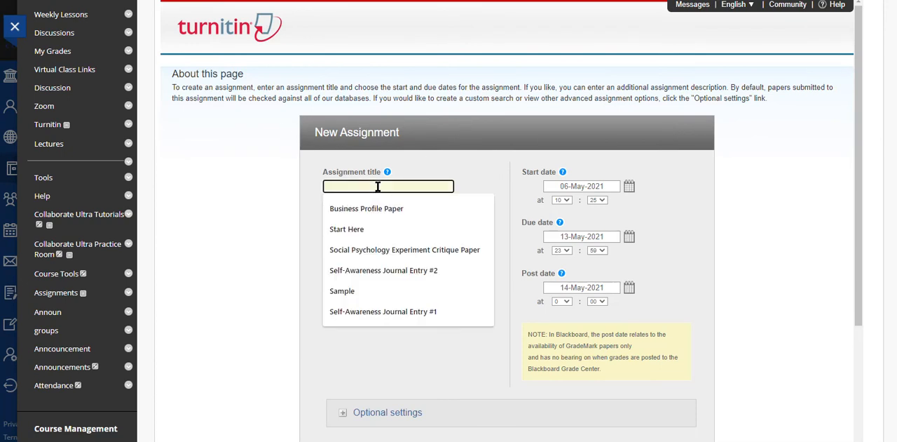
pyautogui.write('New')
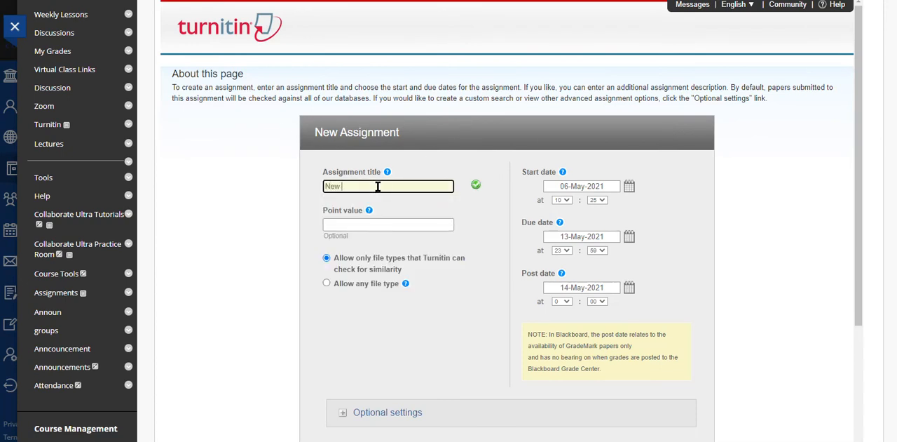
pyautogui.write('R')
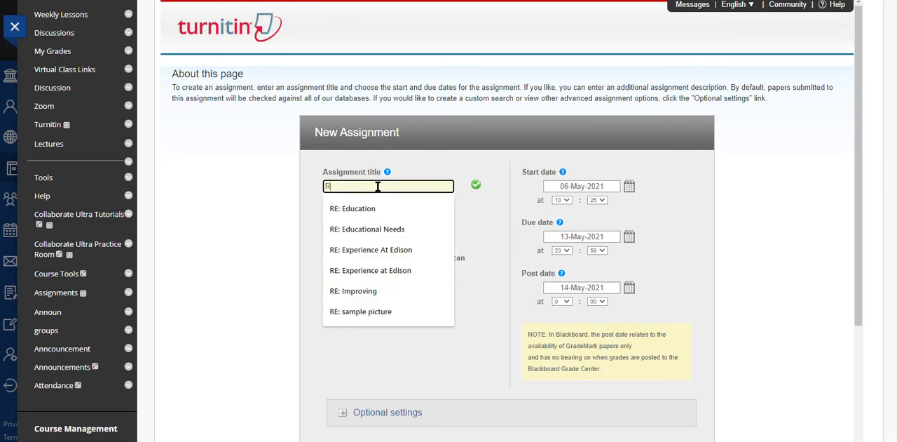
pyautogui.write('Research Ppr')
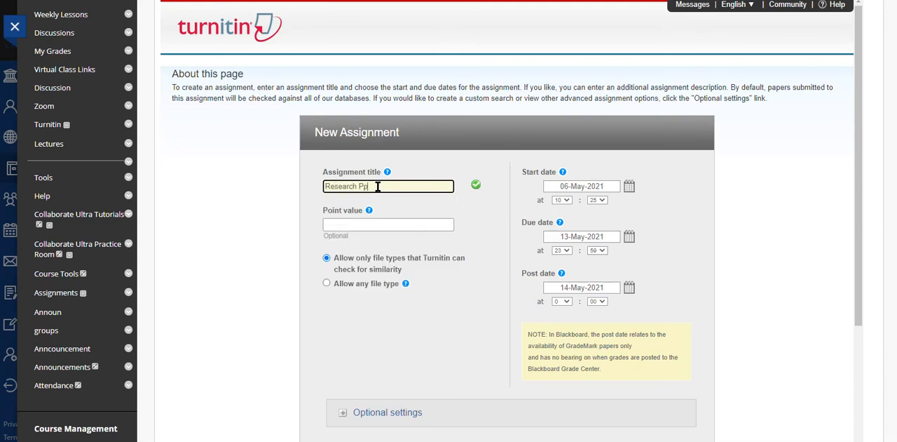
pyautogui.write('per')
pyautogui.click(388, 224)
pyautogui.write('10')
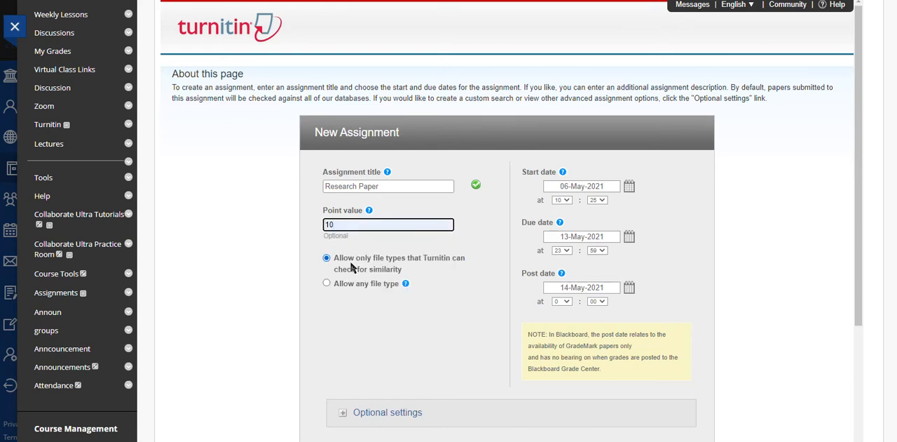
pyautogui.moveTo(403, 268)
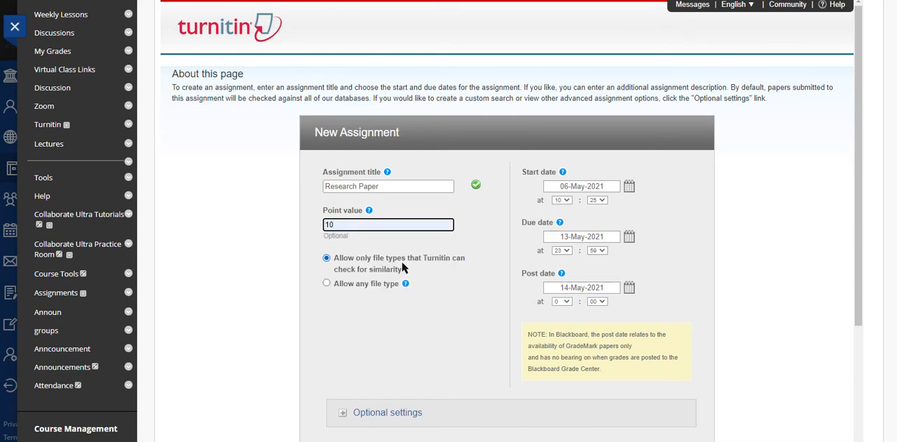
pyautogui.moveTo(430, 271)
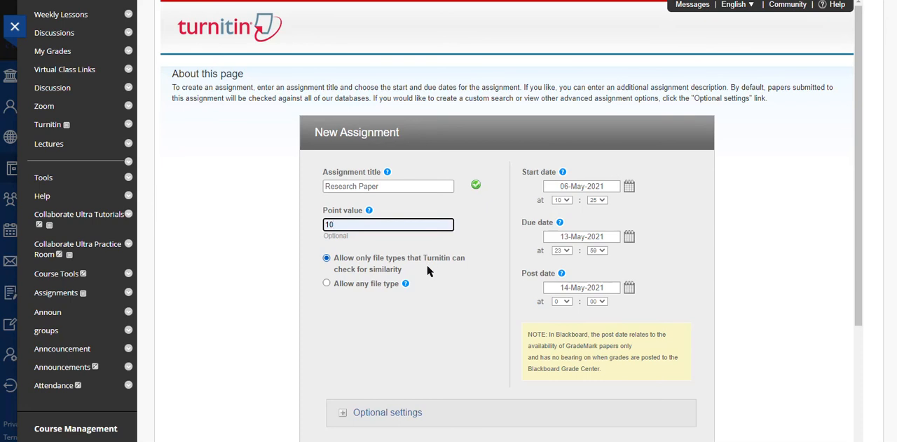
pyautogui.moveTo(359, 263)
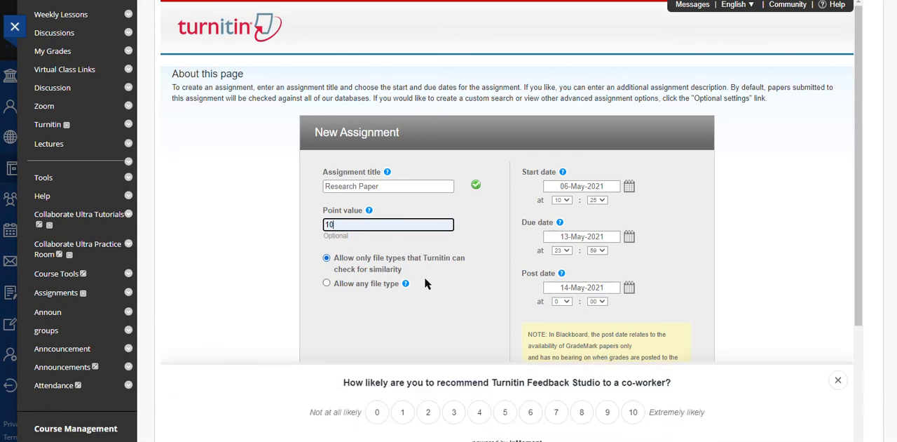
pyautogui.click(837, 380)
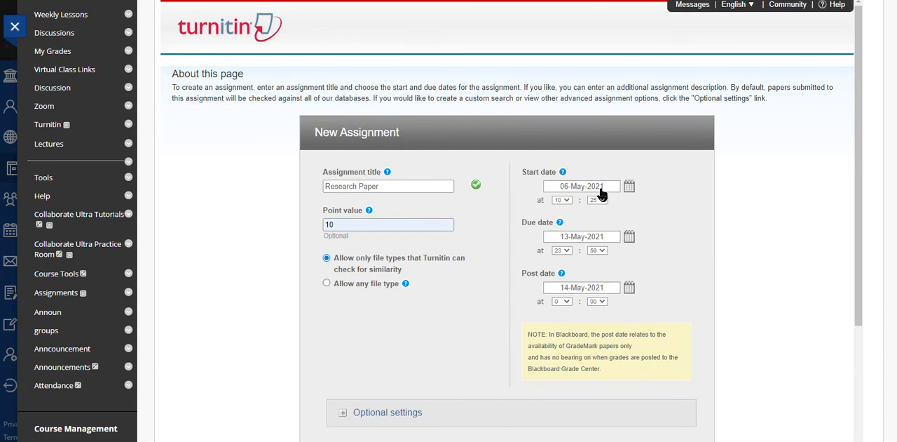
pyautogui.moveTo(562, 172)
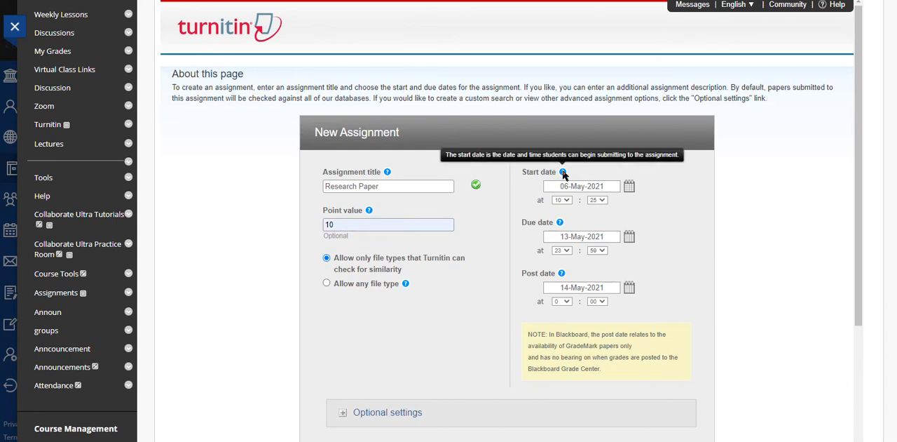
pyautogui.moveTo(560, 223)
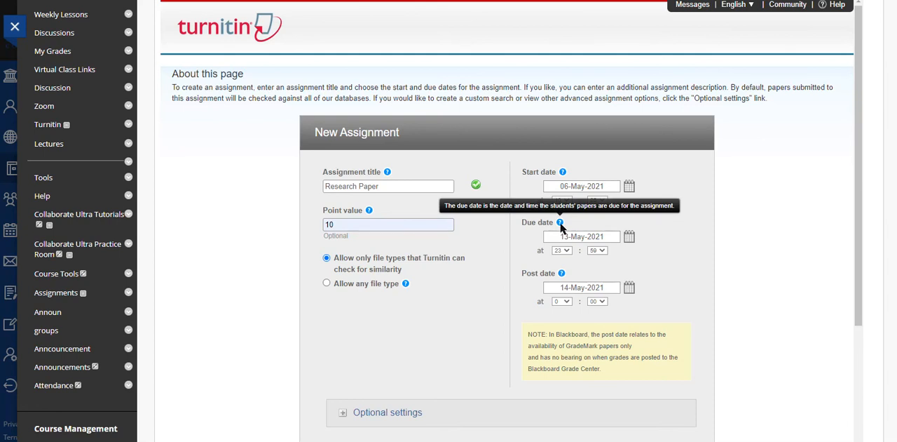
pyautogui.moveTo(561, 273)
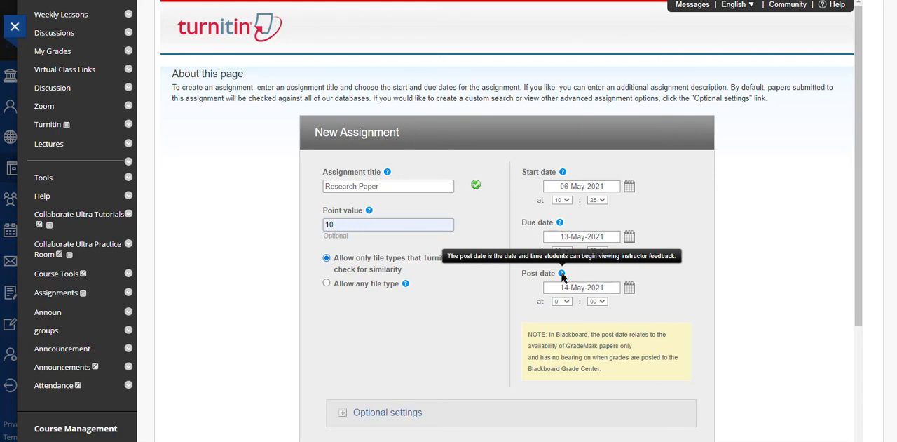
pyautogui.scroll(-3)
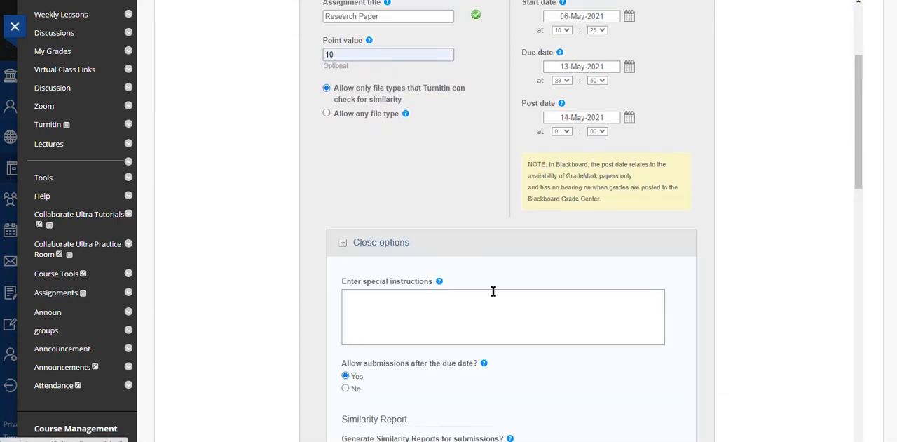
# Enter 'Directions here' as the special instructions
pyautogui.click(502, 316)
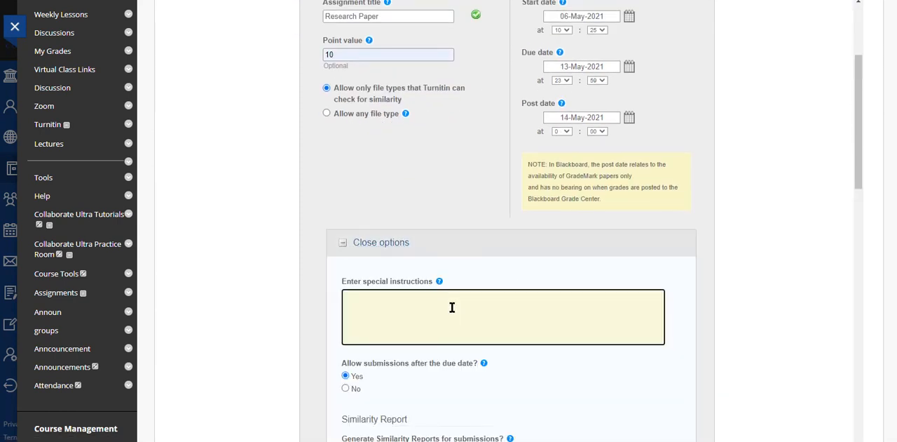
pyautogui.write('Directions h')
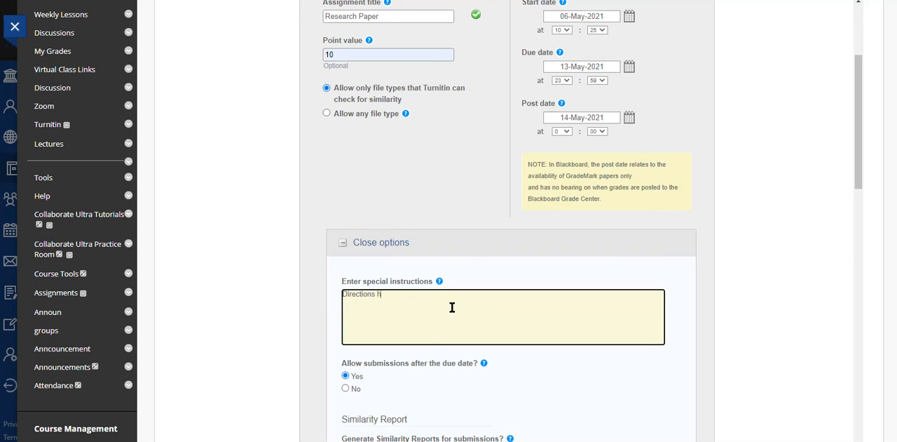
pyautogui.scroll(-3)
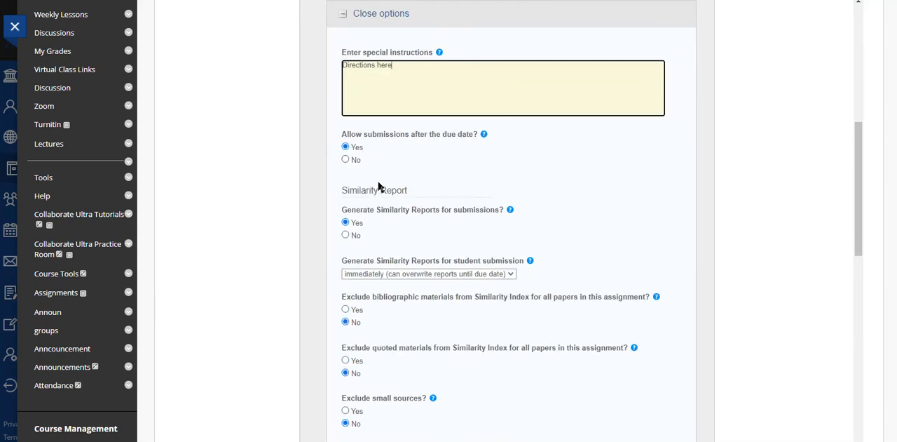
pyautogui.moveTo(363, 225)
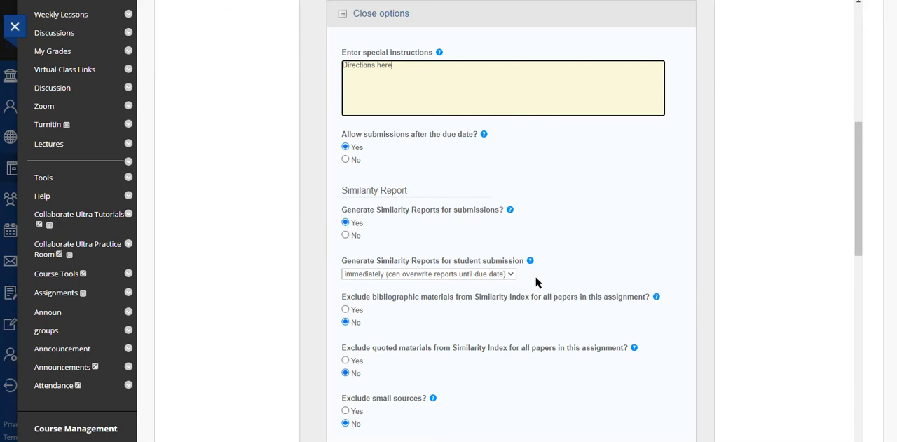
# Set Similarity Reports visible to students and reveal grades only on post date
pyautogui.scroll(-3)
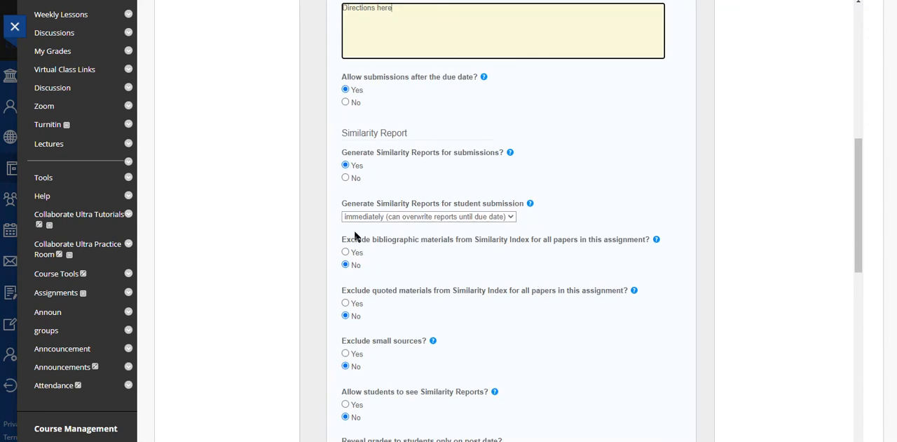
pyautogui.moveTo(382, 311)
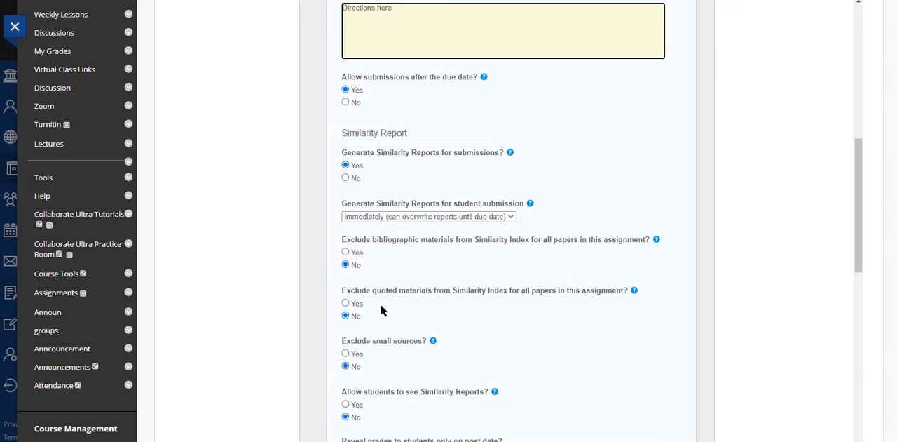
pyautogui.scroll(-3)
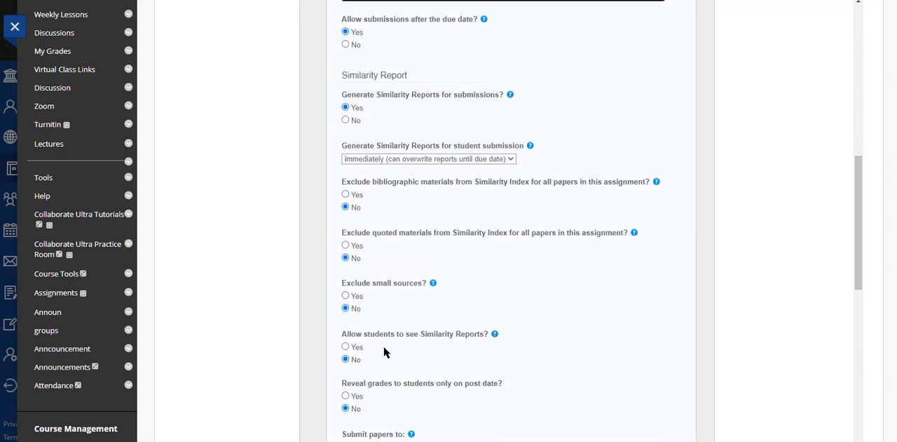
pyautogui.scroll(-3)
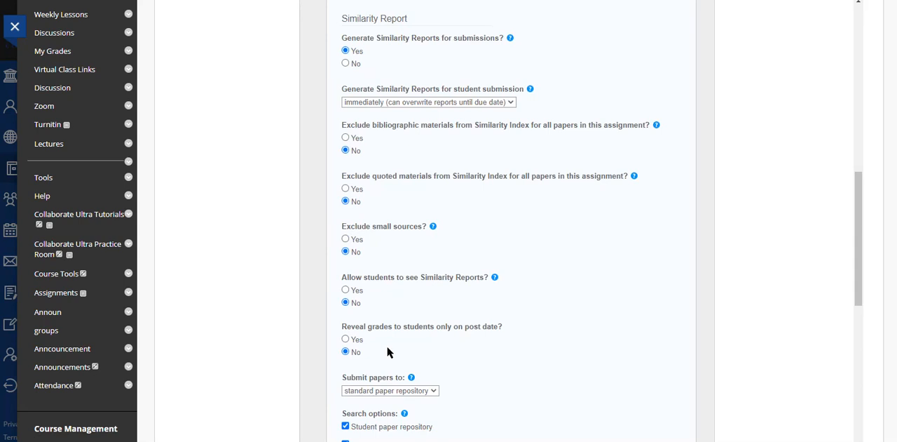
pyautogui.moveTo(400, 280)
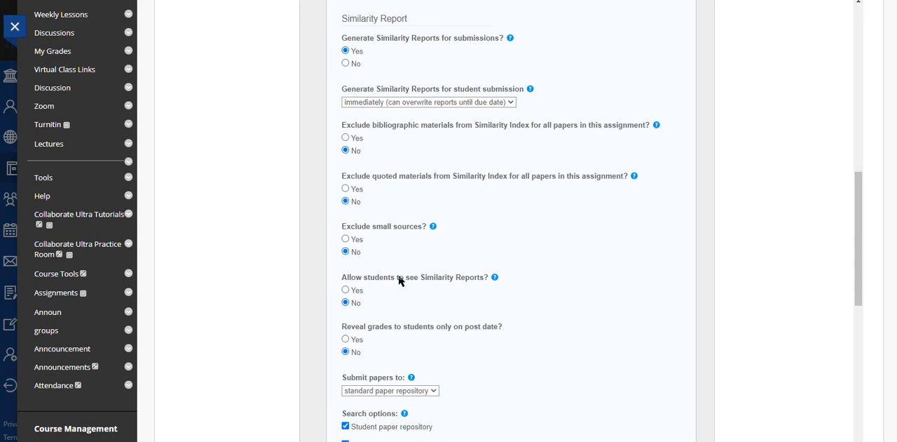
pyautogui.moveTo(462, 293)
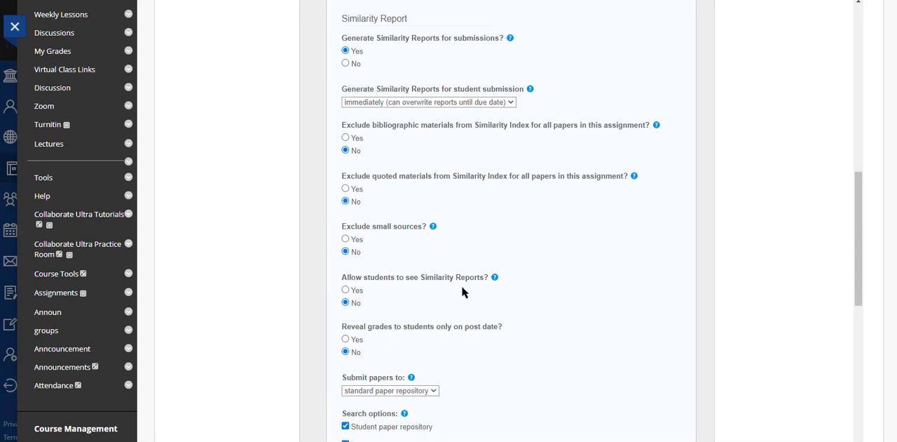
pyautogui.click(346, 291)
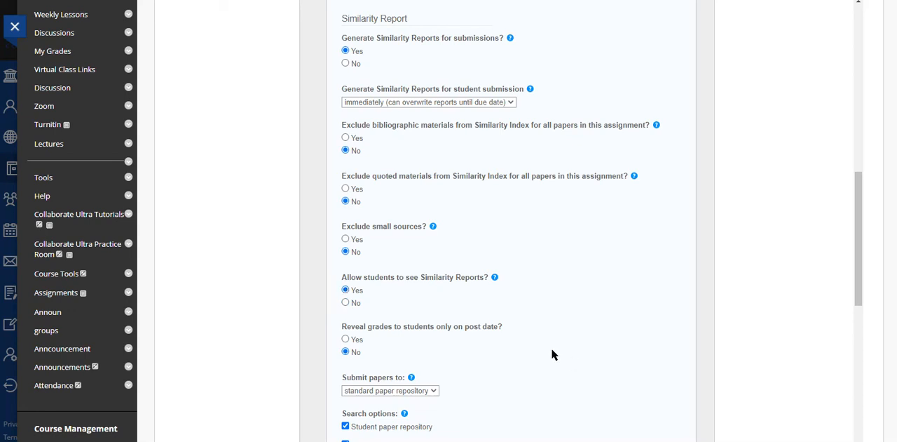
pyautogui.scroll(-3)
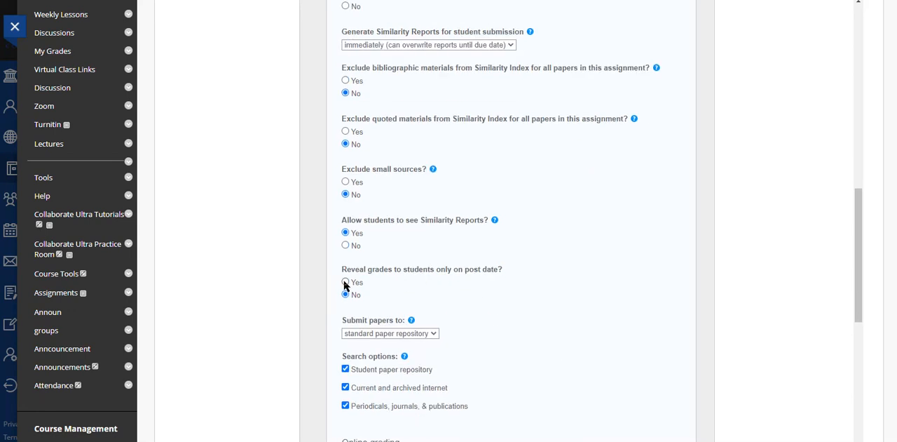
pyautogui.scroll(-3)
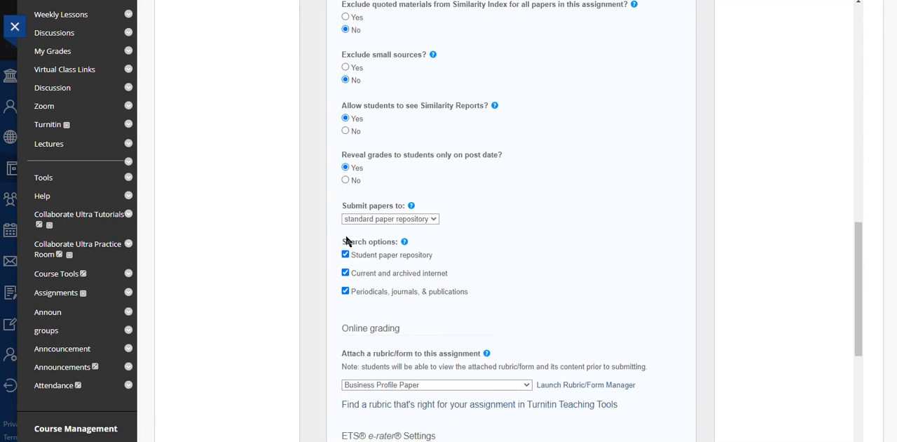
pyautogui.scroll(-3)
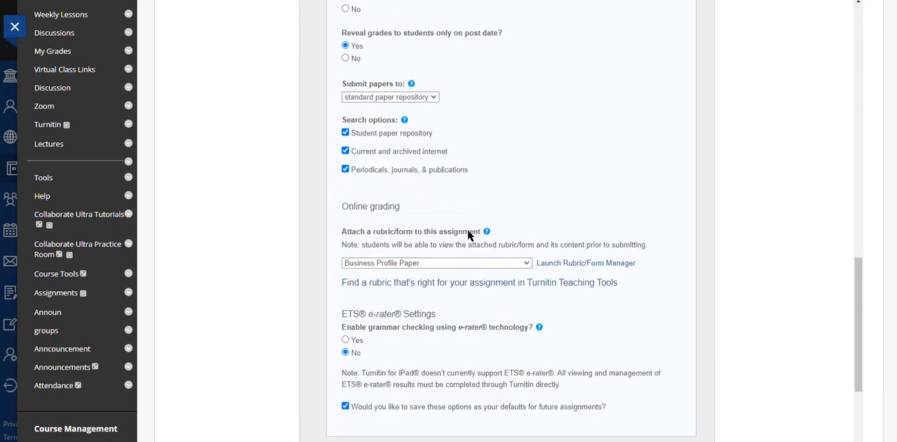
# Set the attached rubric/form to 'No rubric/form'
pyautogui.scroll(-3)
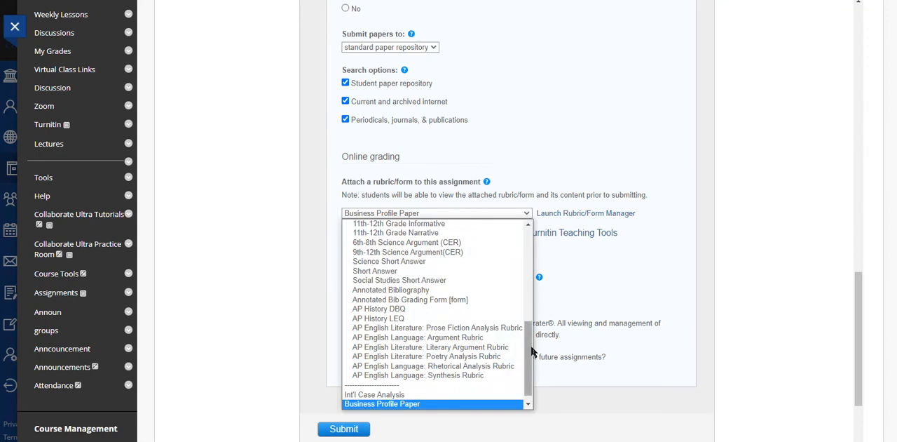
pyautogui.scroll(3)
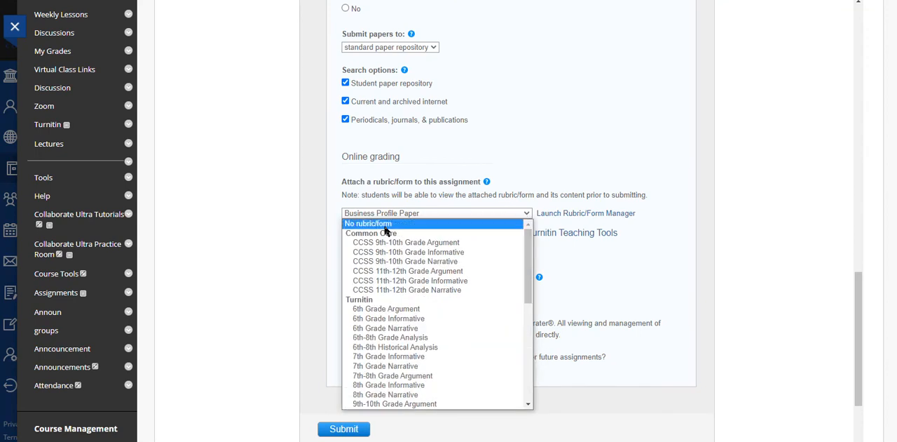
pyautogui.click(367, 223)
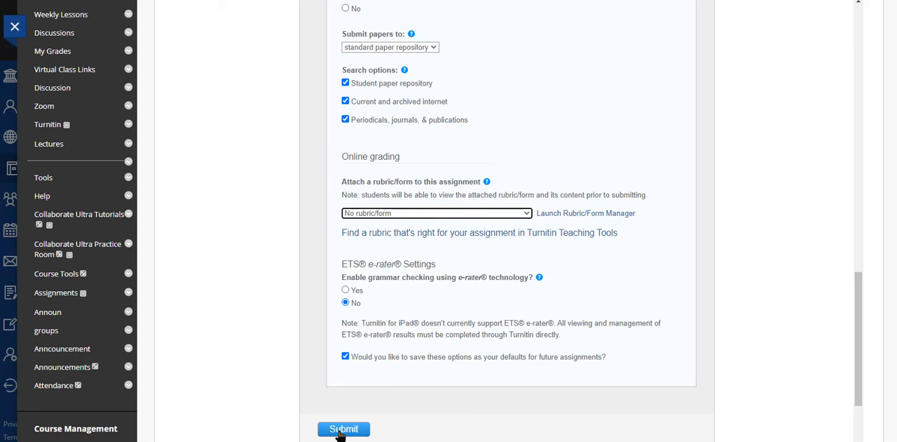
# Submit the Turnitin assignment form
pyautogui.click(344, 428)
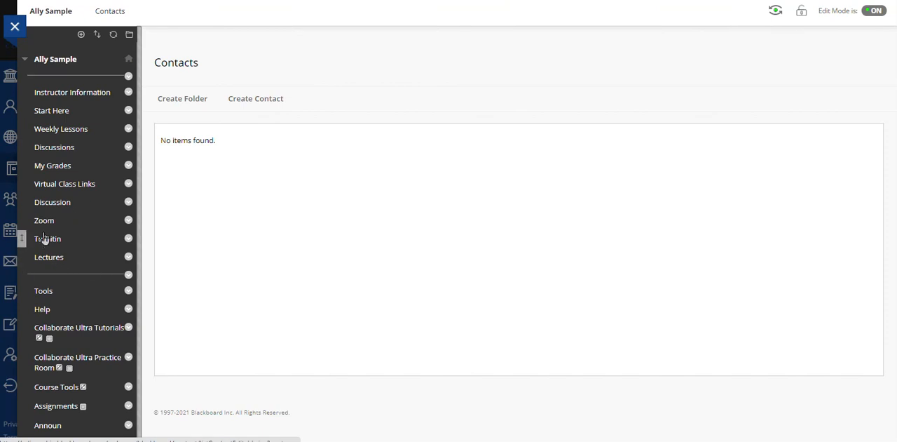
pyautogui.moveTo(48, 238)
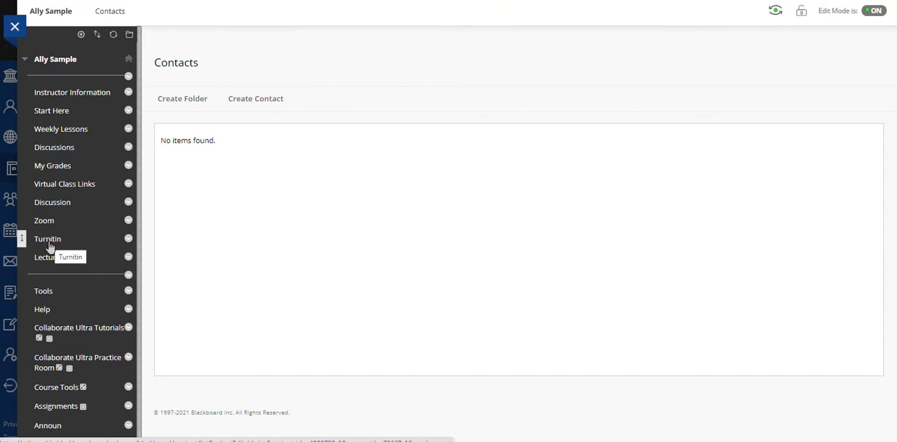
# Open the Turnitin content area showing the Research Paper assignment
pyautogui.click(48, 238)
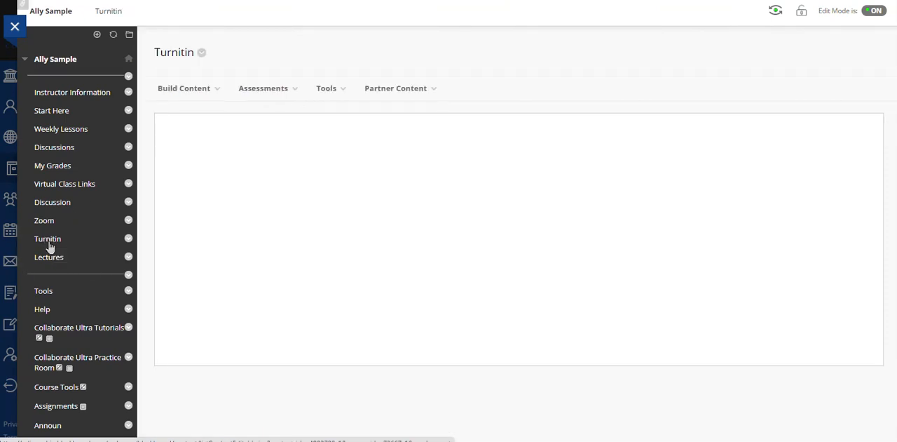
pyautogui.click(48, 238)
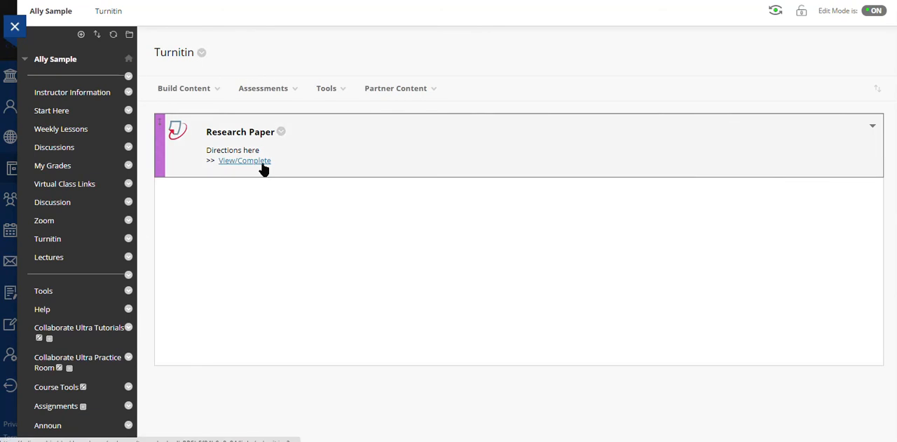
pyautogui.click(184, 88)
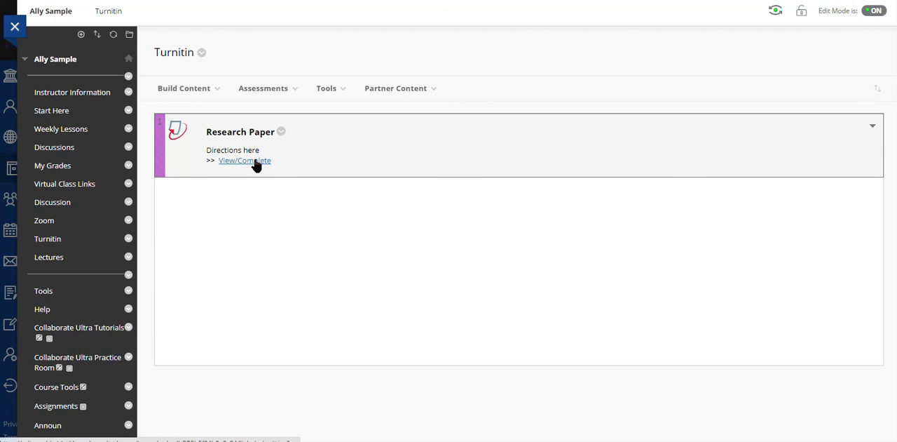
# Open View/Complete for Research Paper to reach the submission form
pyautogui.click(244, 160)
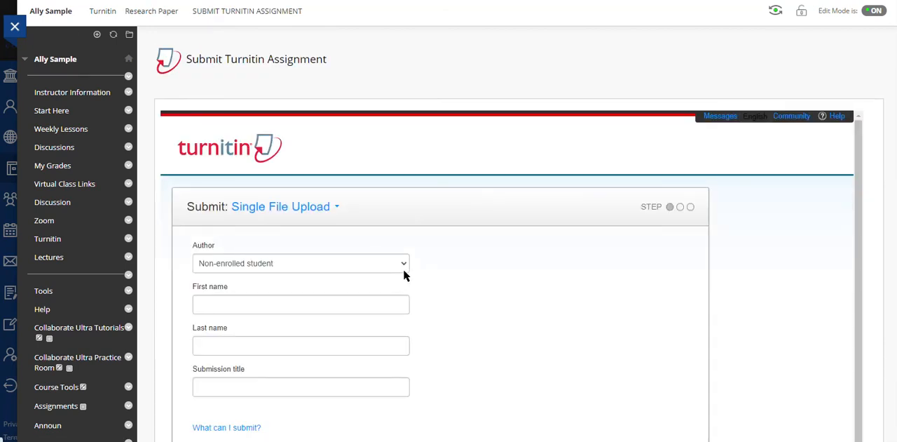
pyautogui.moveTo(646, 267)
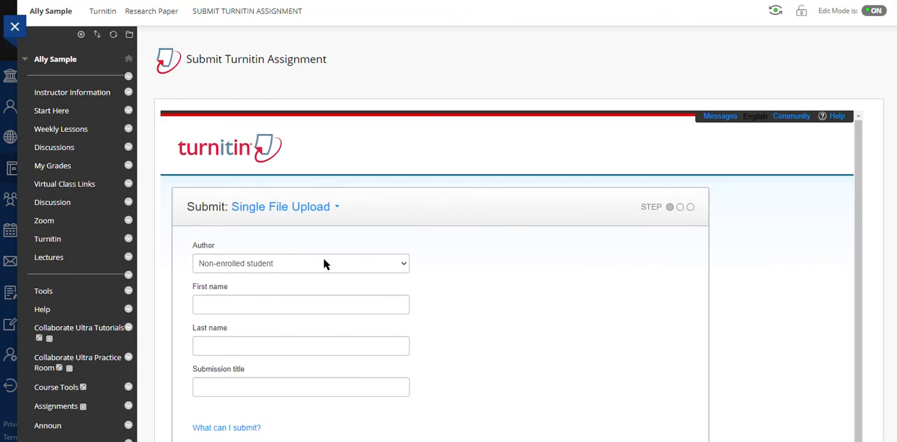
pyautogui.moveTo(47, 238)
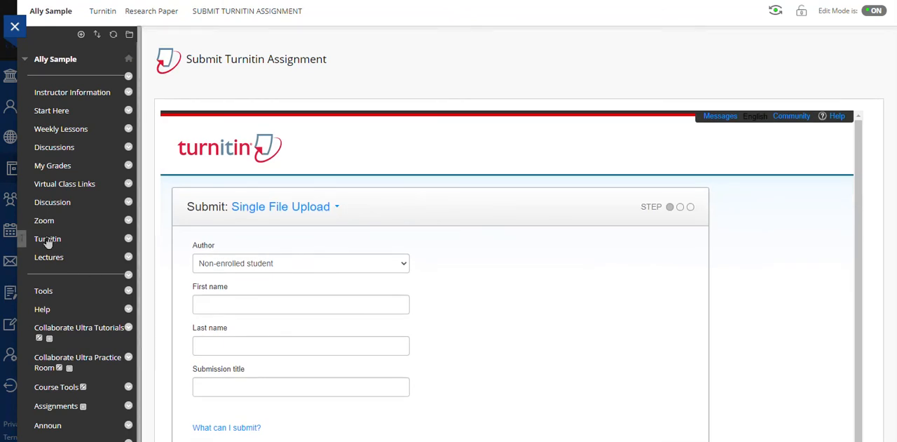